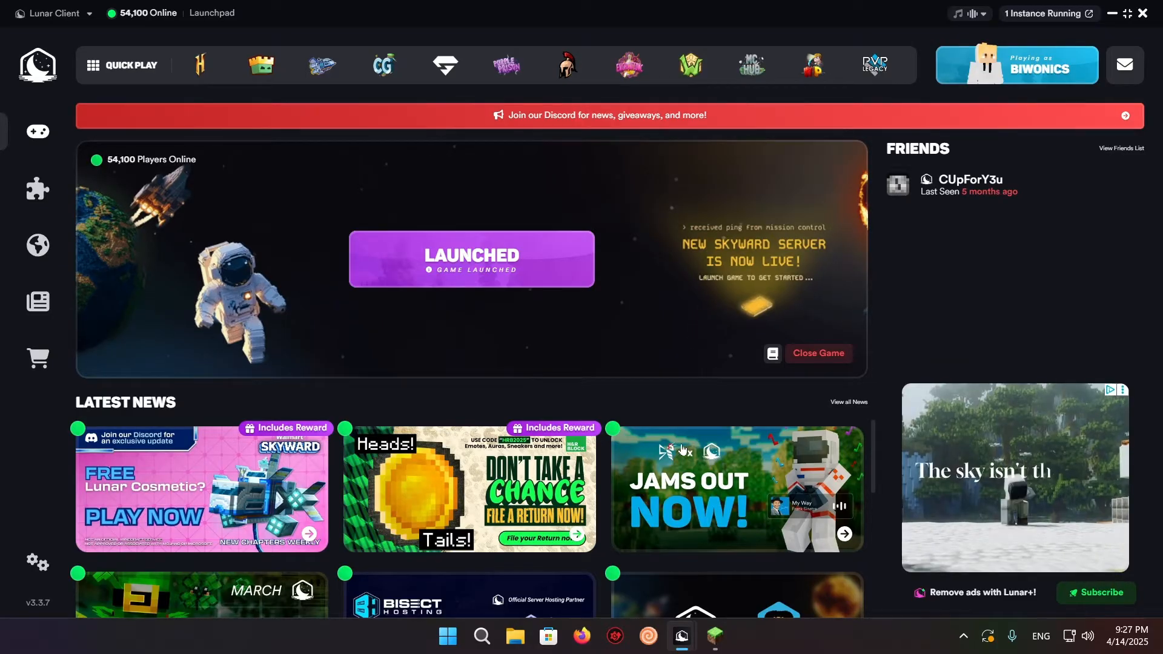
# Open Firefox and search Google for 'planet minecraft'.
pyautogui.click(581, 636)
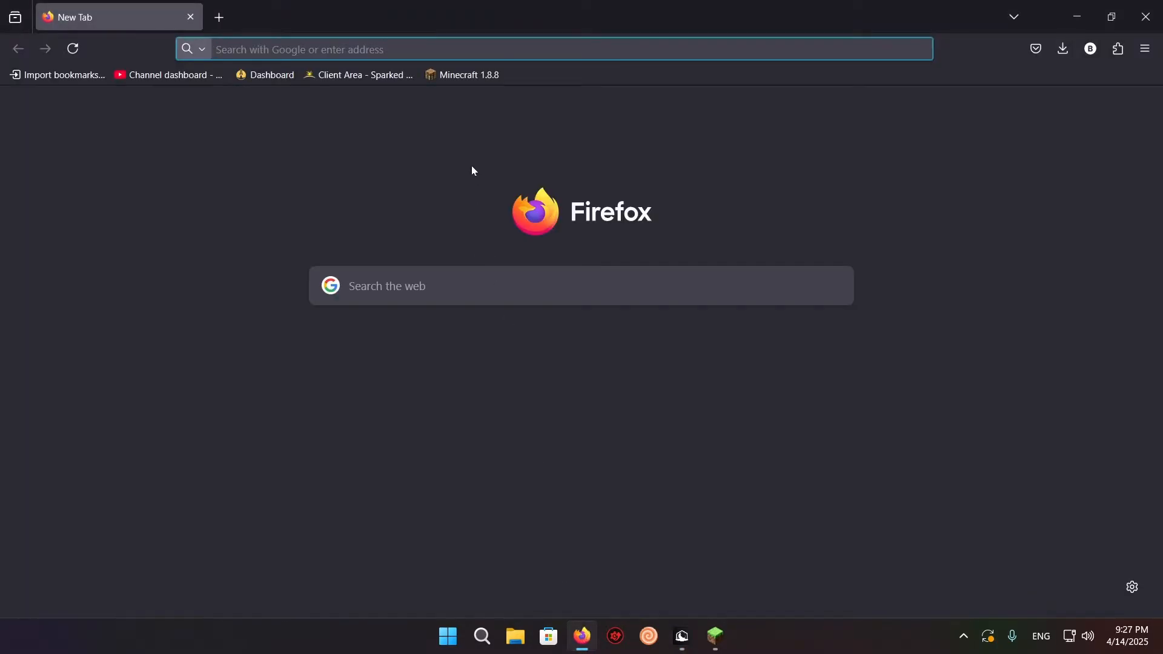
pyautogui.write('planet minecraft')
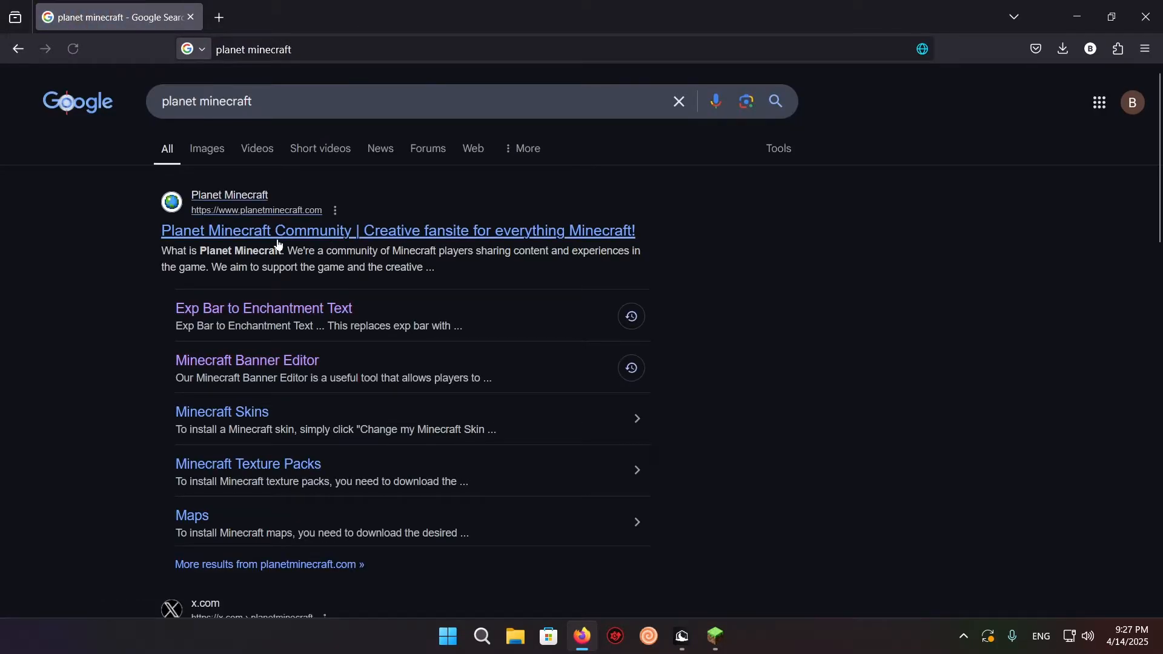
# On Planet Minecraft, browse Maps to Skyblock 1.21 and download its Java map zip.
pyautogui.click(397, 231)
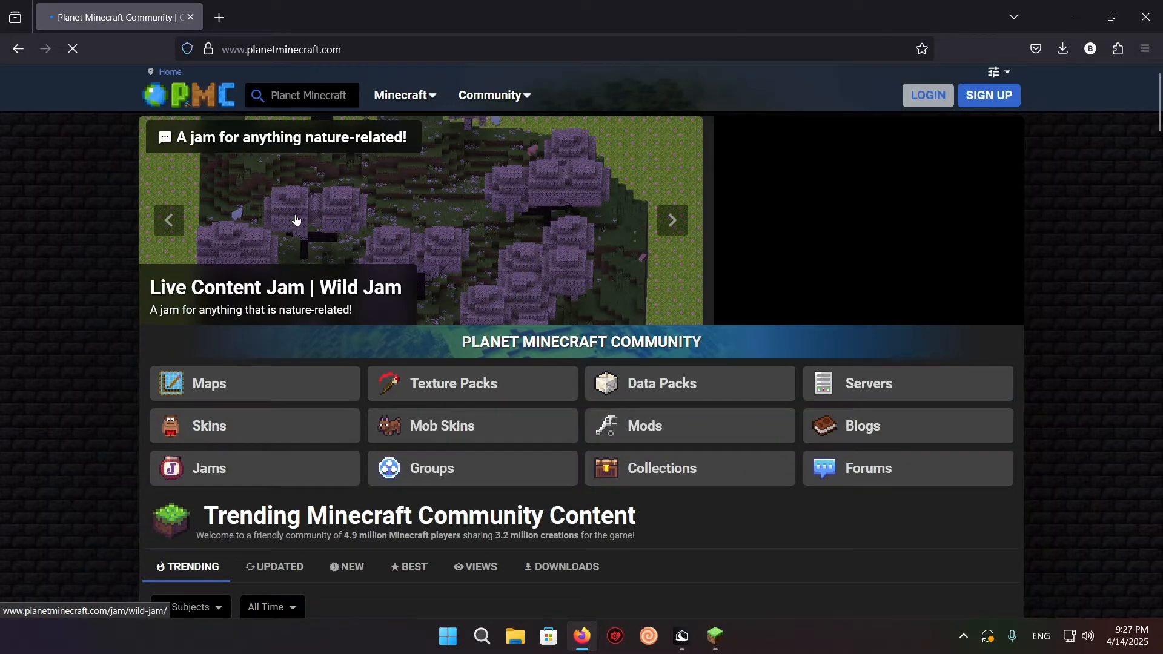
pyautogui.click(209, 383)
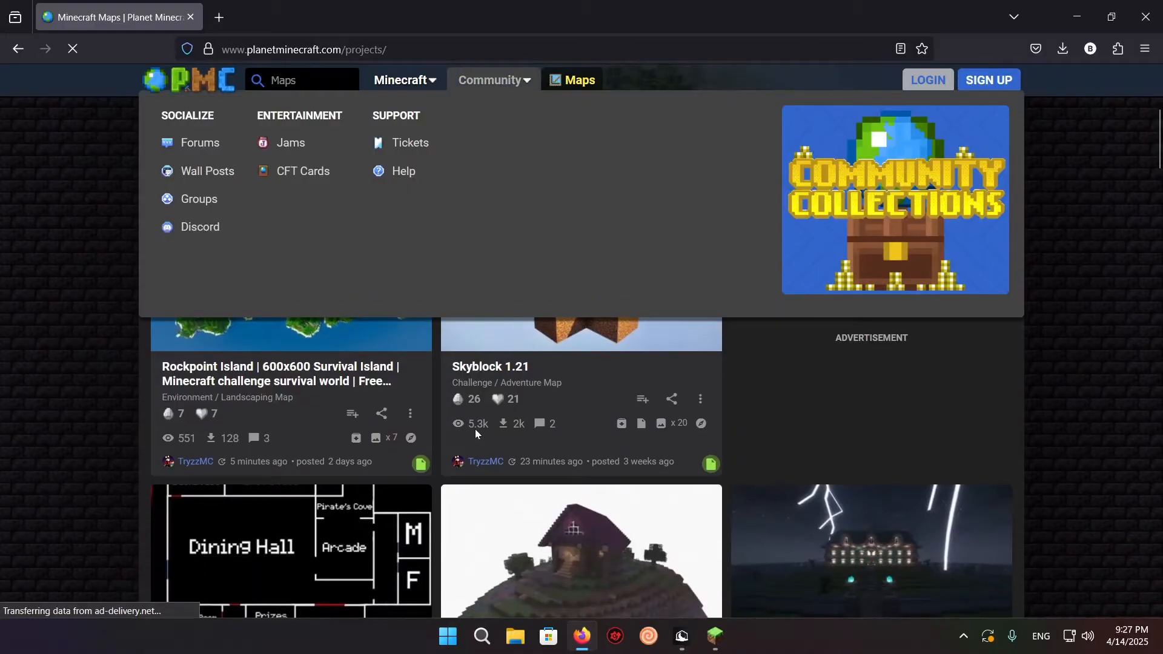
pyautogui.click(489, 366)
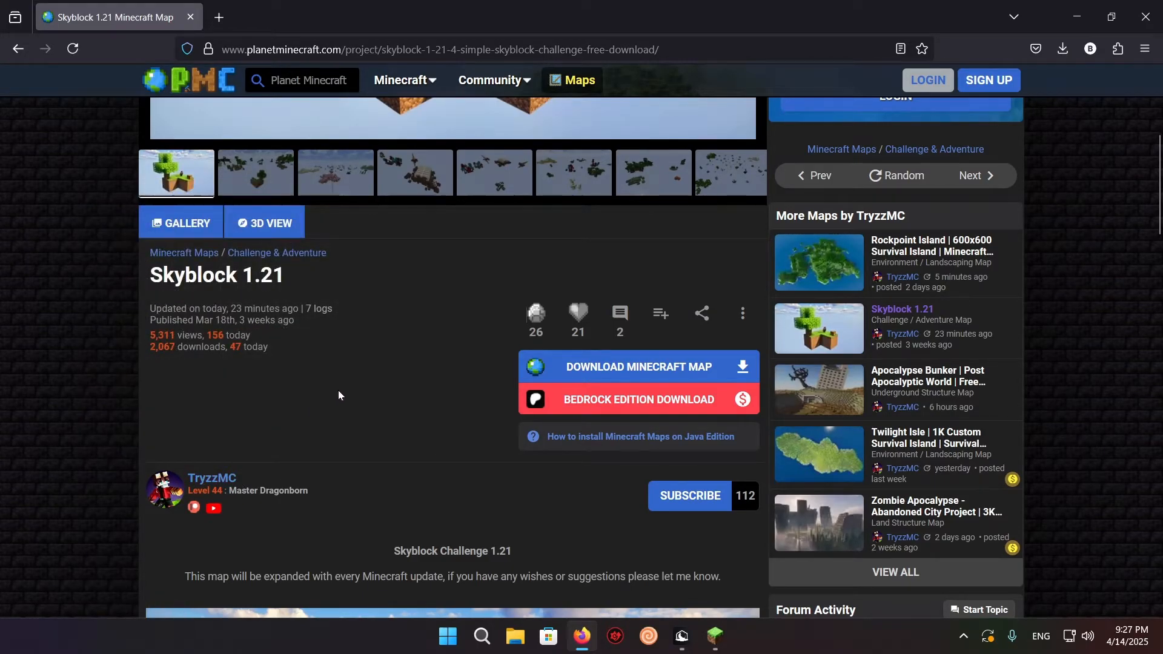
pyautogui.click(635, 366)
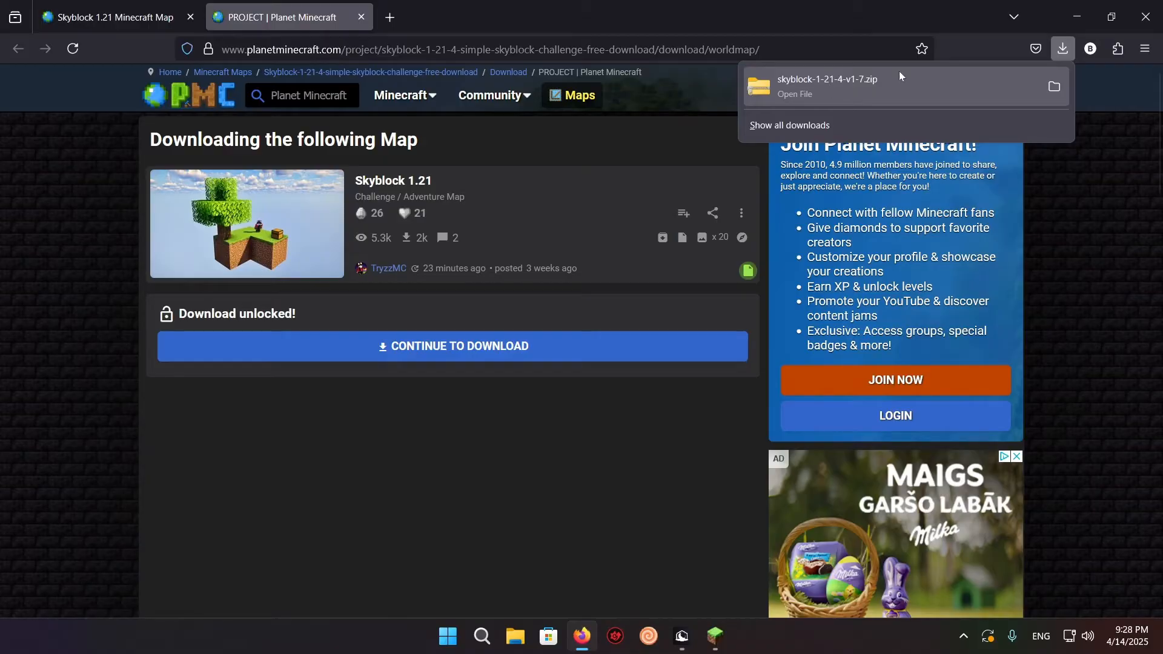
# In Minecraft, edit New World and open its world folder in File Explorer.
pyautogui.click(681, 636)
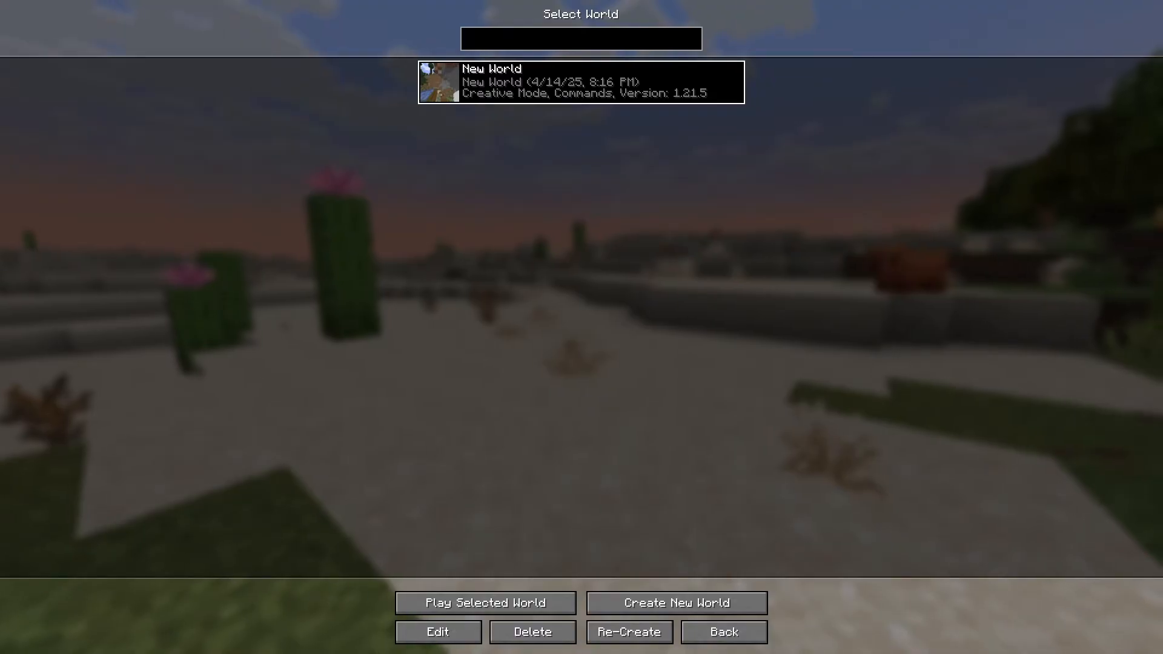
pyautogui.click(436, 632)
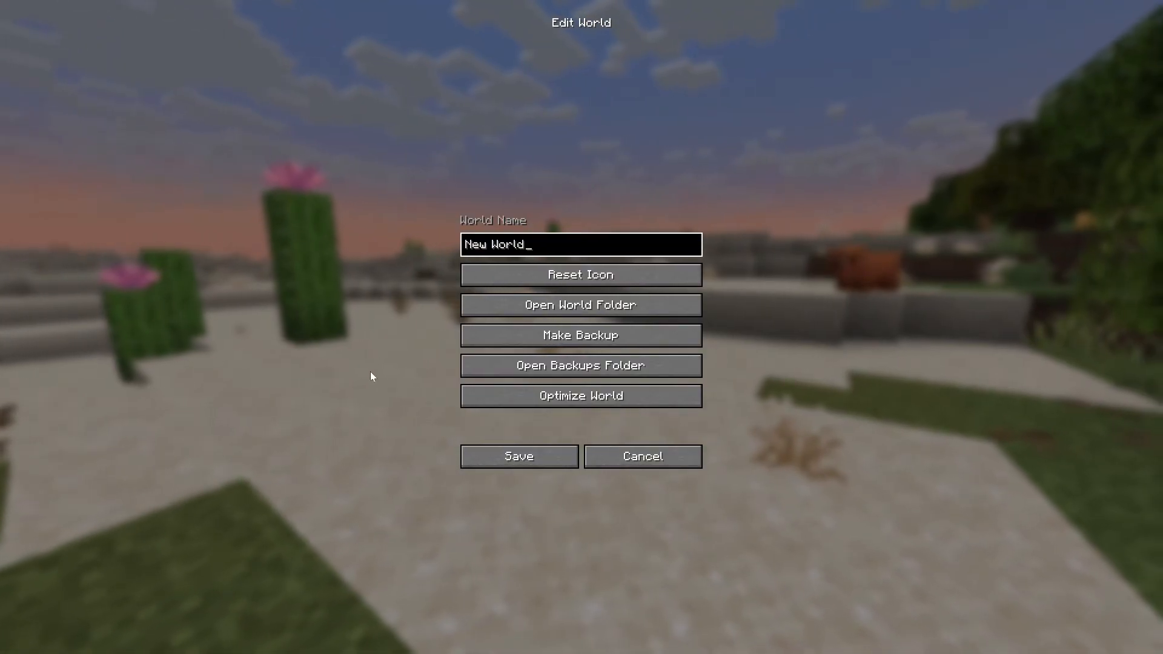
pyautogui.click(581, 304)
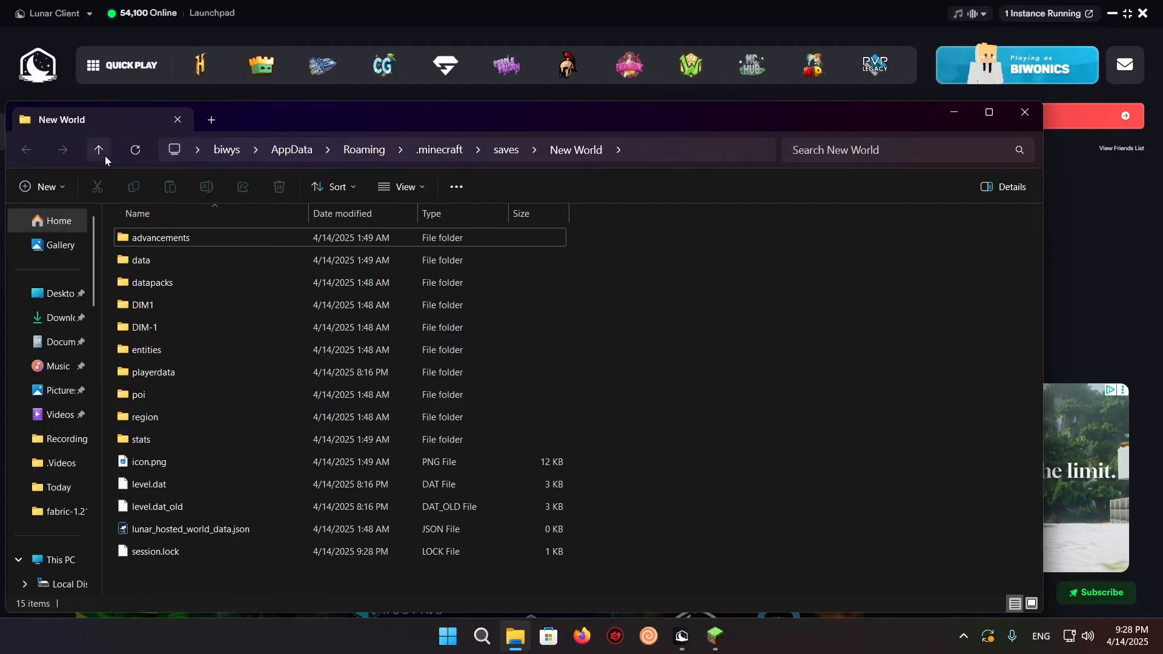
# Extract skyblock-1-21-4-v1-7.zip from Downloads into the .minecraft saves folder with WinRAR.
pyautogui.click(98, 149)
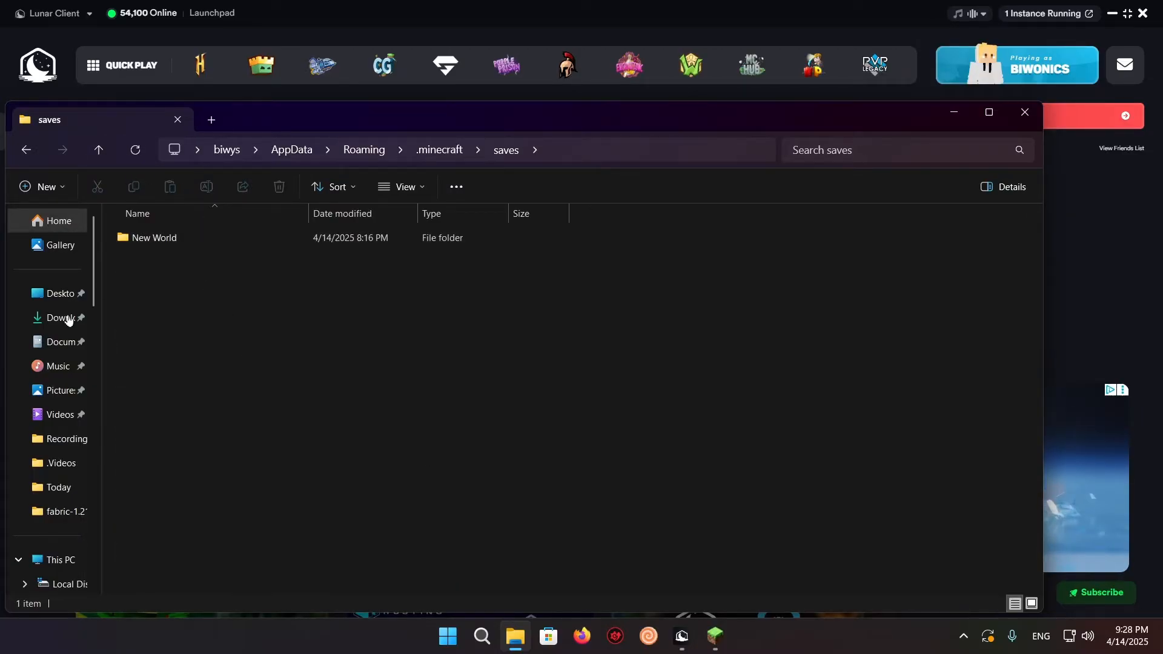
pyautogui.click(59, 318)
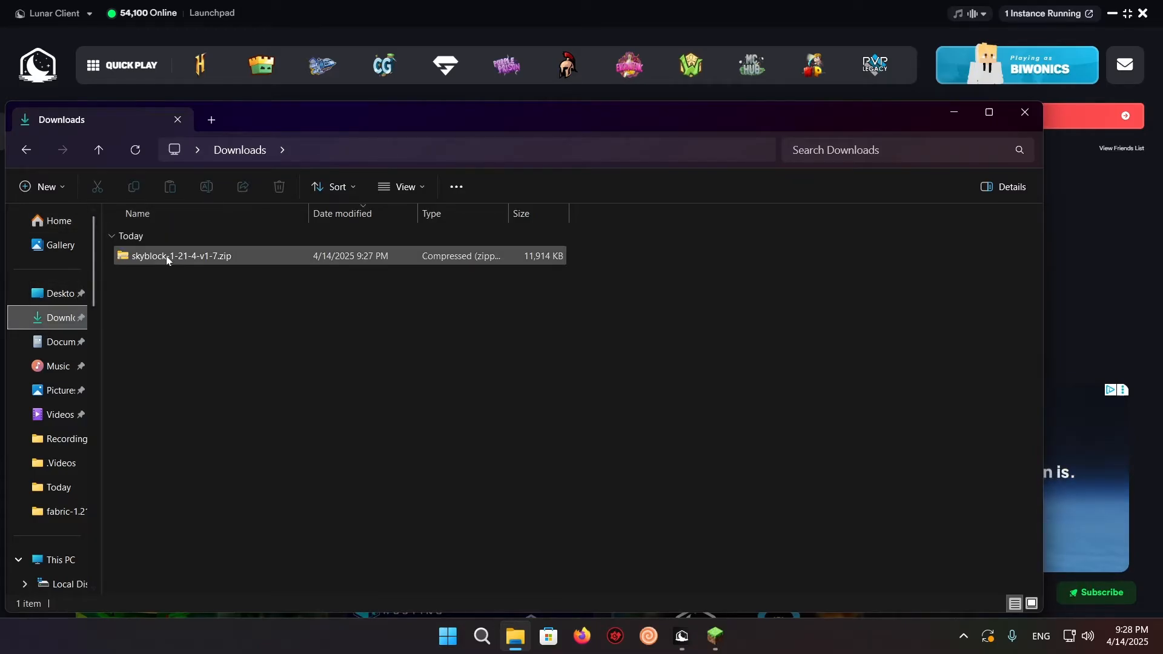
pyautogui.rightClick(166, 255)
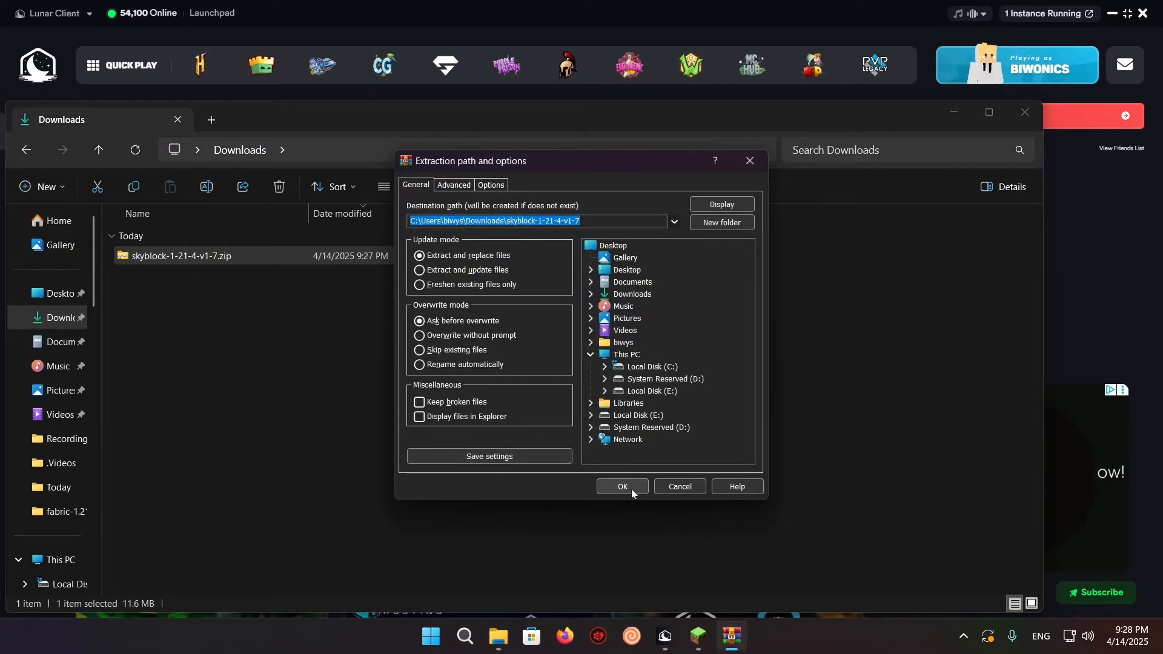
pyautogui.click(622, 487)
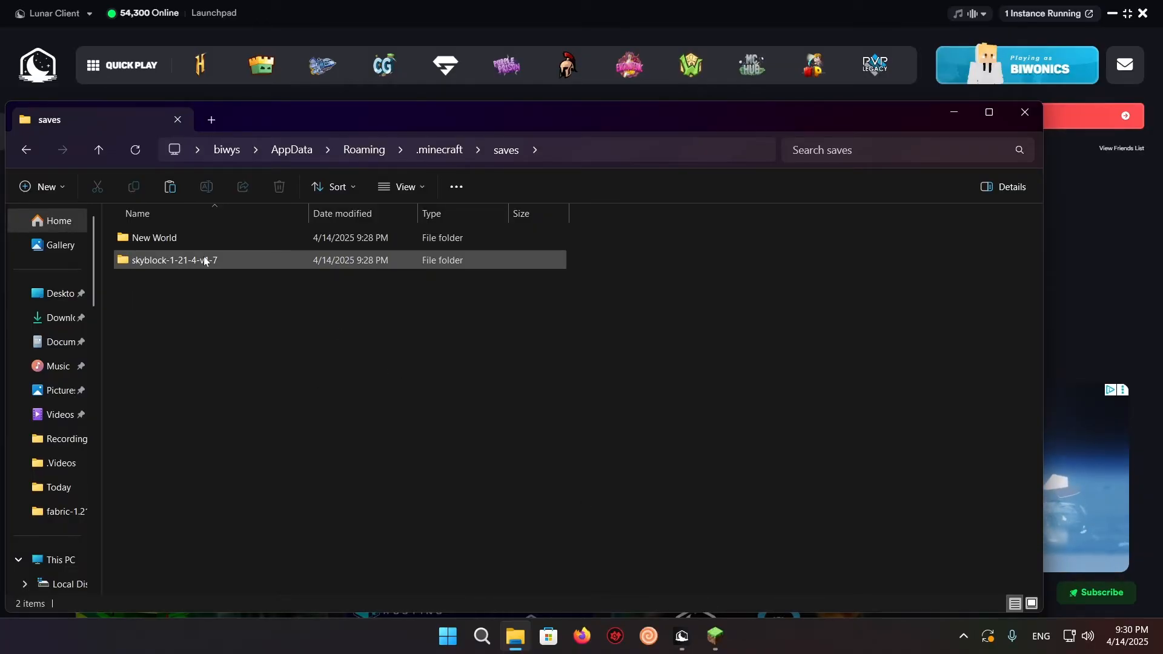
# Move Skyblock 1.21.4 directly into saves, remove the wrapper folder, and dismiss the error.
pyautogui.click(174, 260)
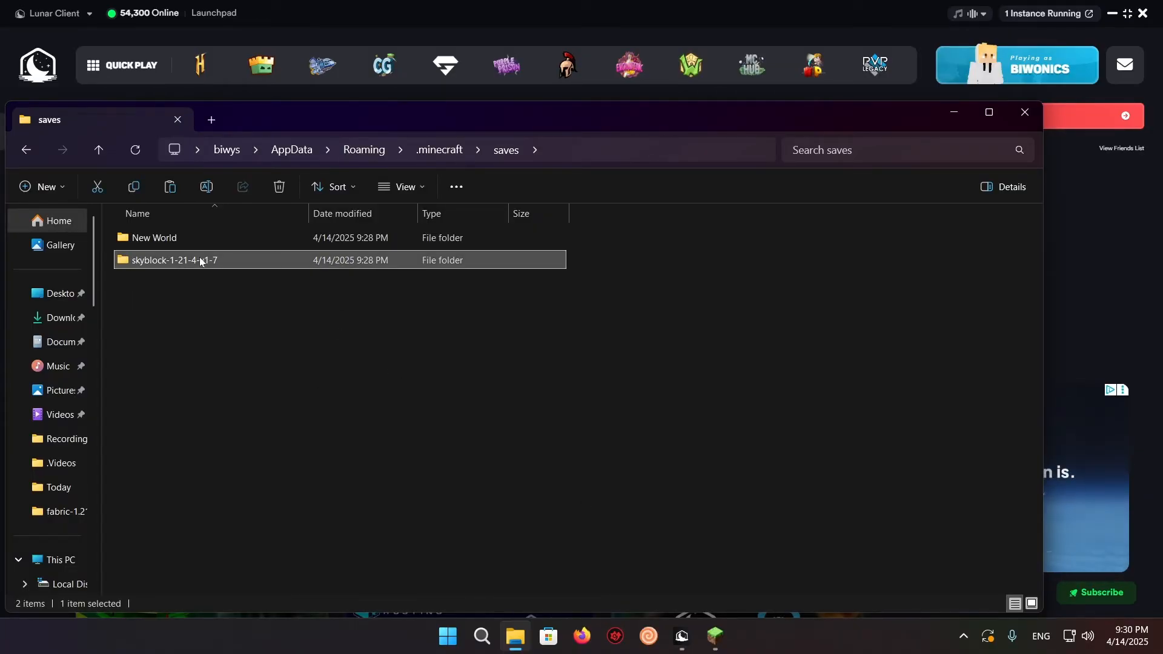
pyautogui.doubleClick(174, 260)
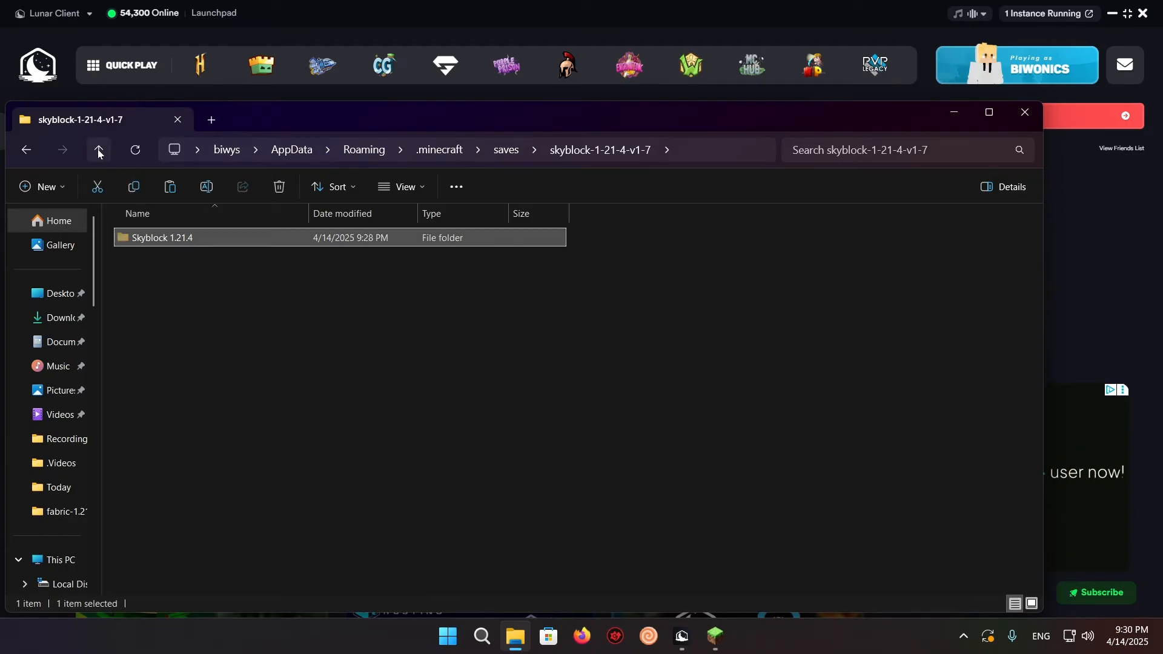
pyautogui.click(98, 149)
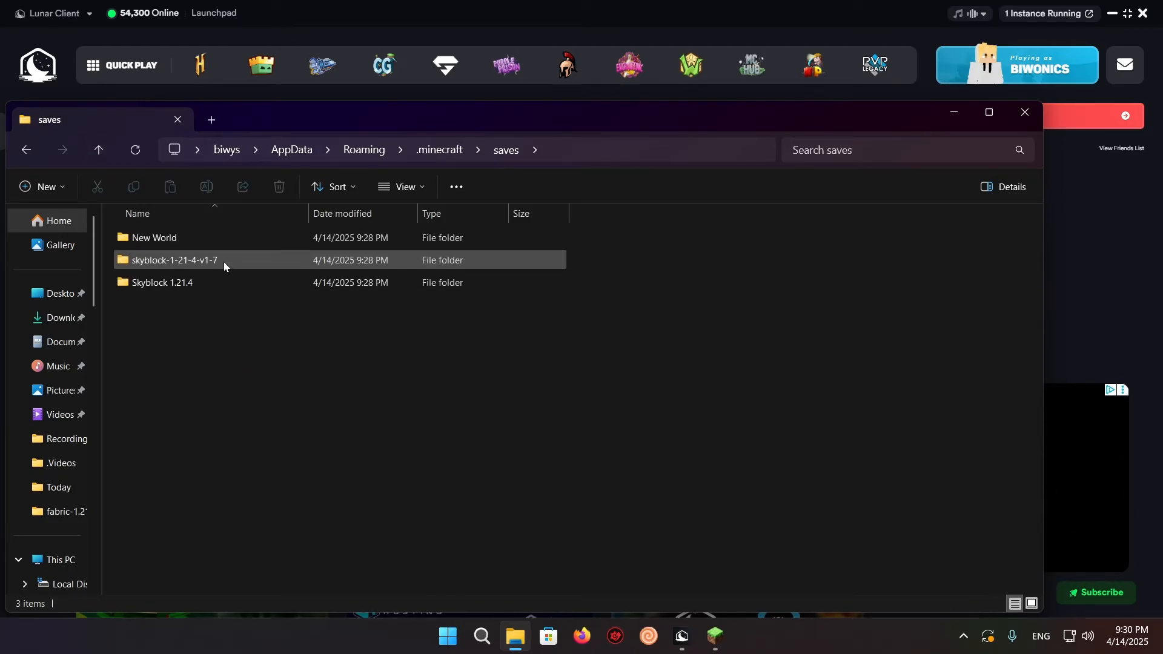
pyautogui.doubleClick(172, 260)
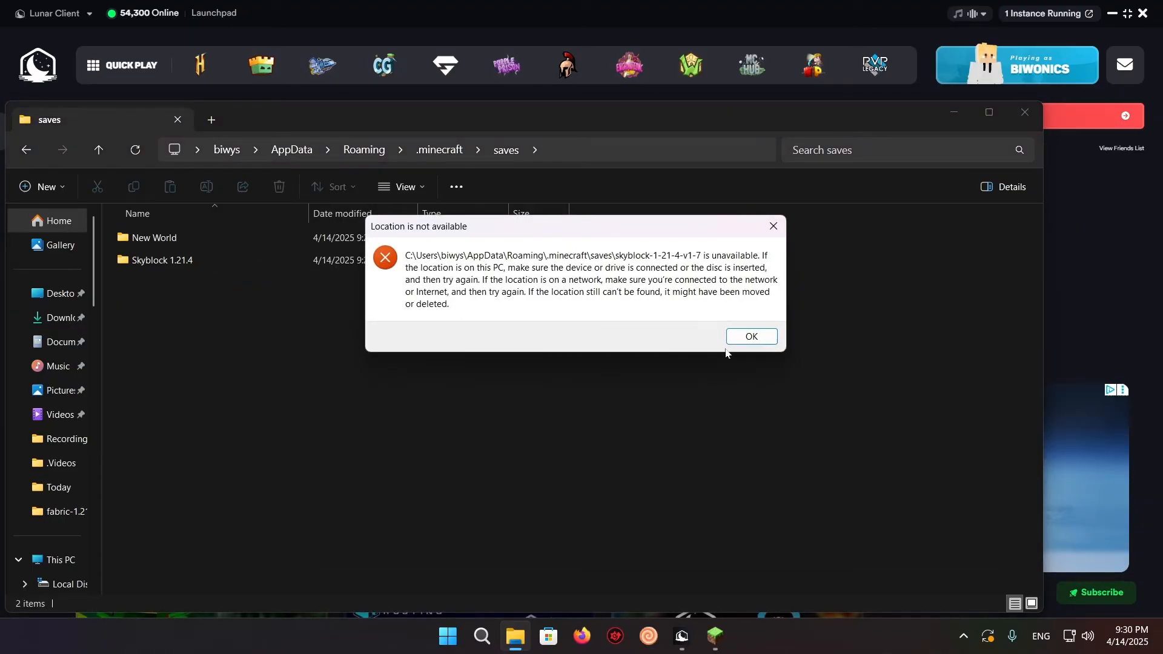
pyautogui.click(750, 336)
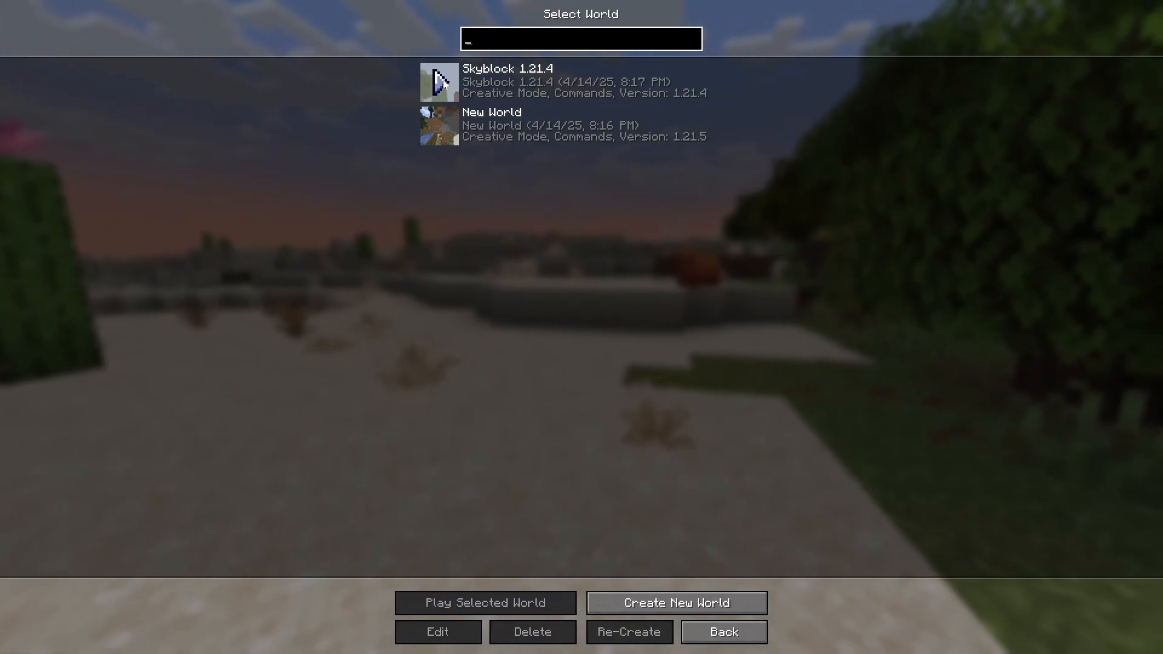
# Select Skyblock 1.21.4 in the world list and play it.
pyautogui.click(485, 602)
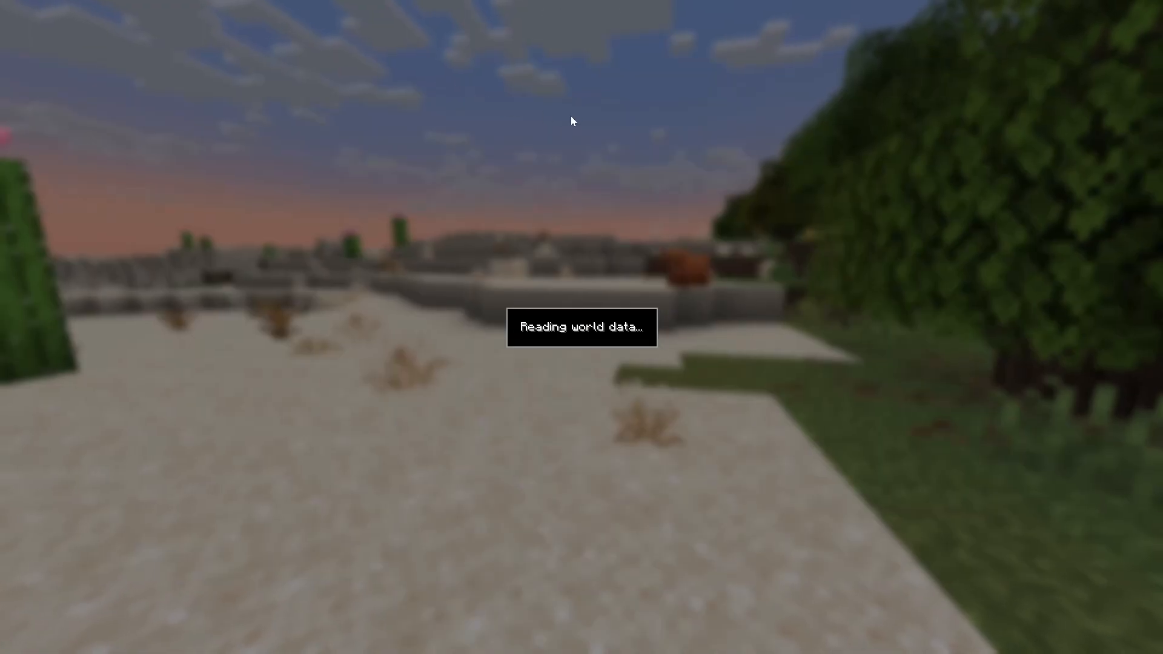